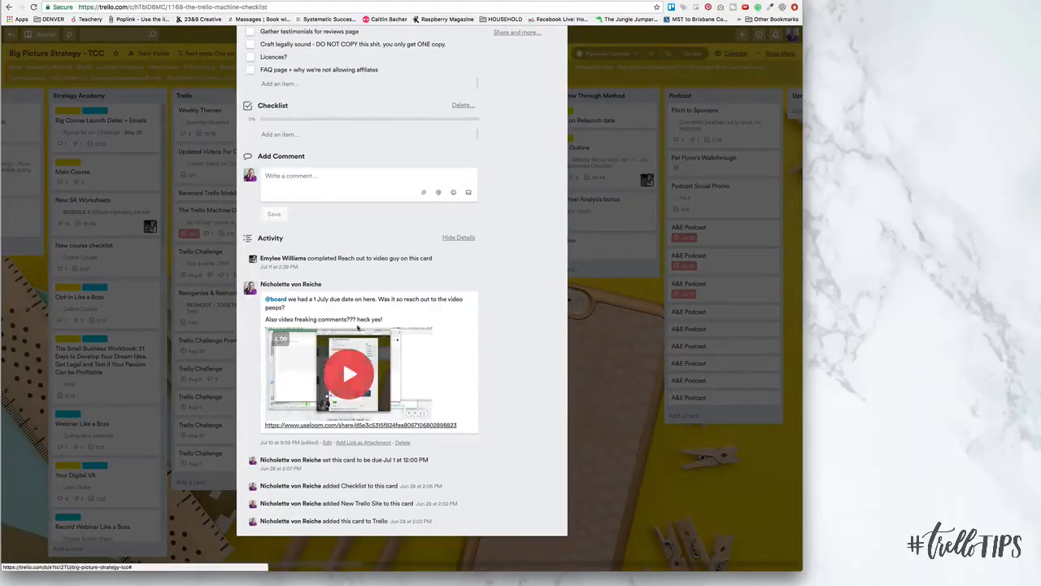
Step: Play the comment's embedded Loom video and bring up its useloom.com share link's context menu
{"action": "left_click", "coordinate": [349, 374]}
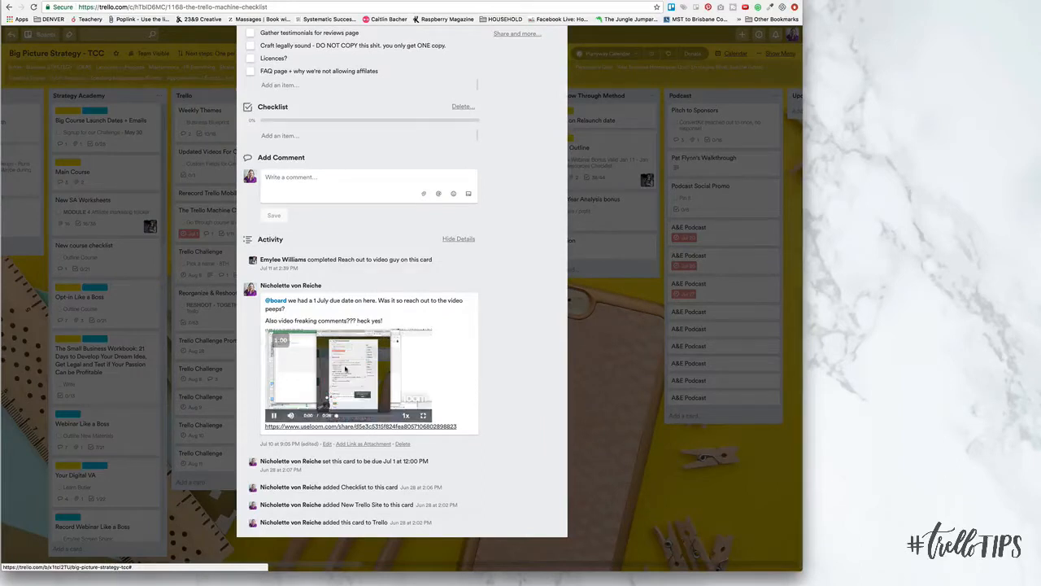
{"action": "left_click", "coordinate": [274, 416]}
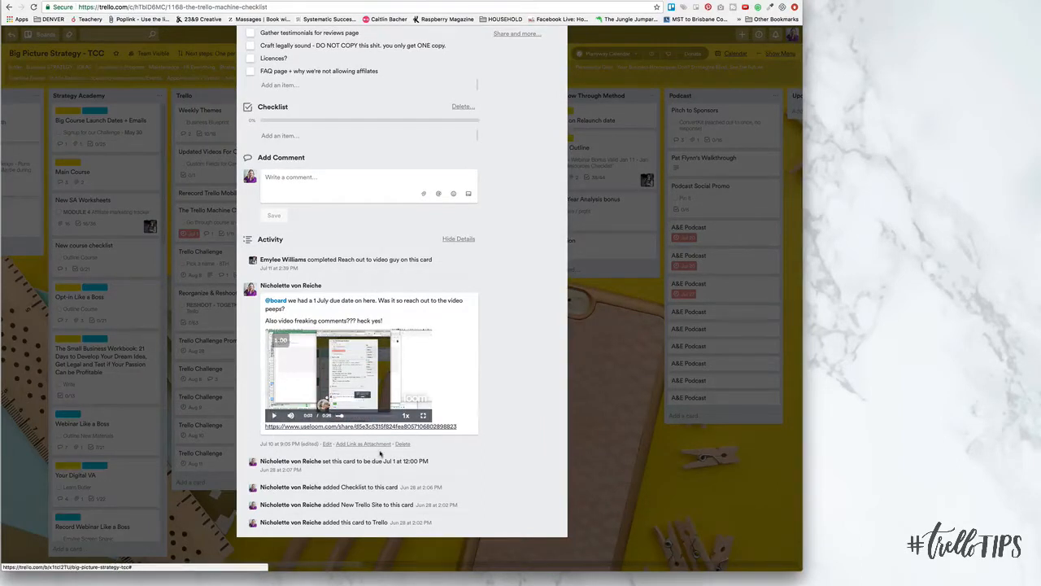
{"action": "right_click", "coordinate": [362, 426]}
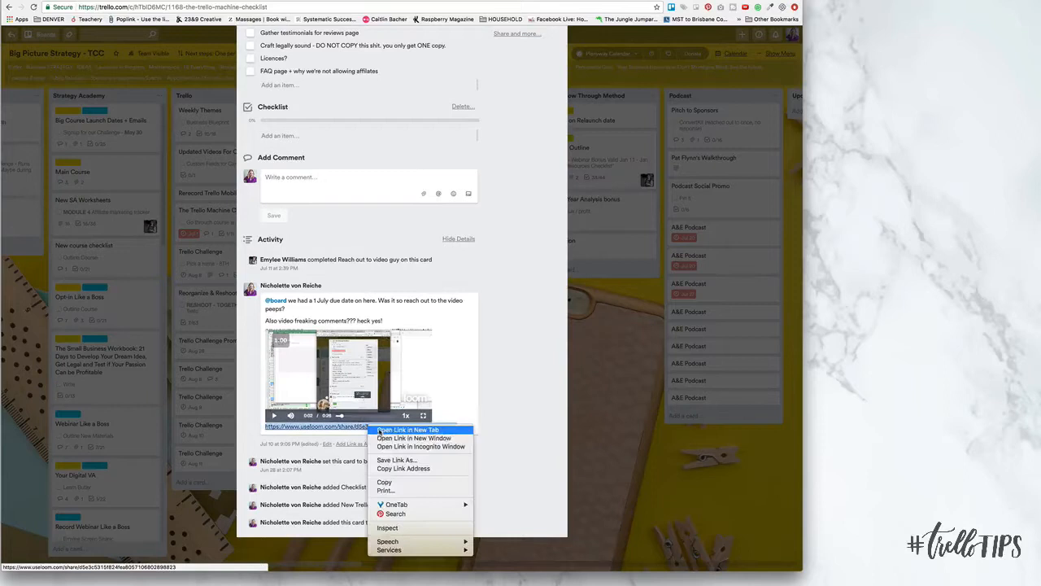
Step: Open the Loom share link in a new tab, view My Videos, then return to Trello
{"action": "left_click", "coordinate": [408, 429]}
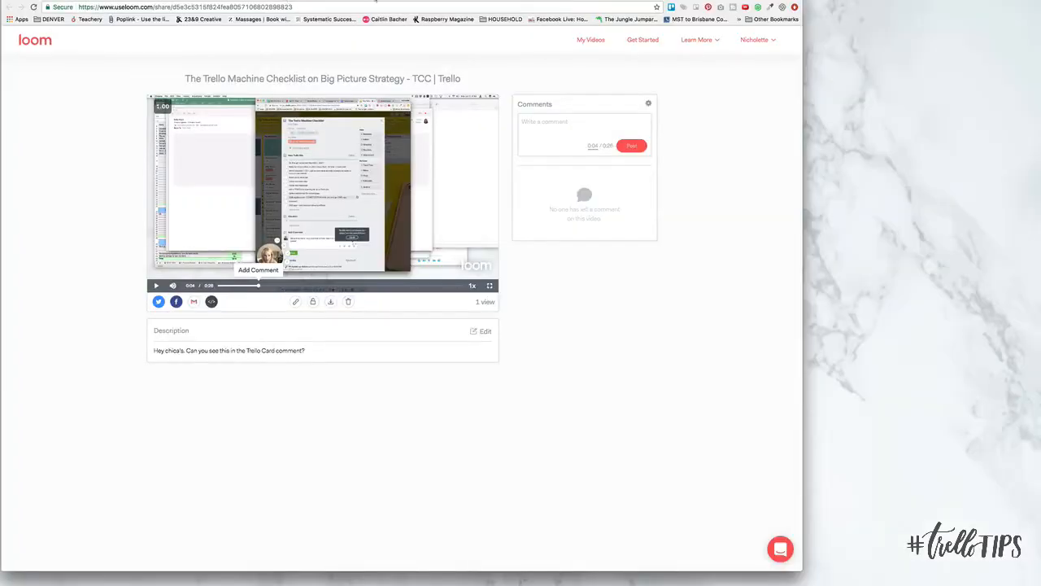
{"action": "mouse_move", "coordinate": [591, 40]}
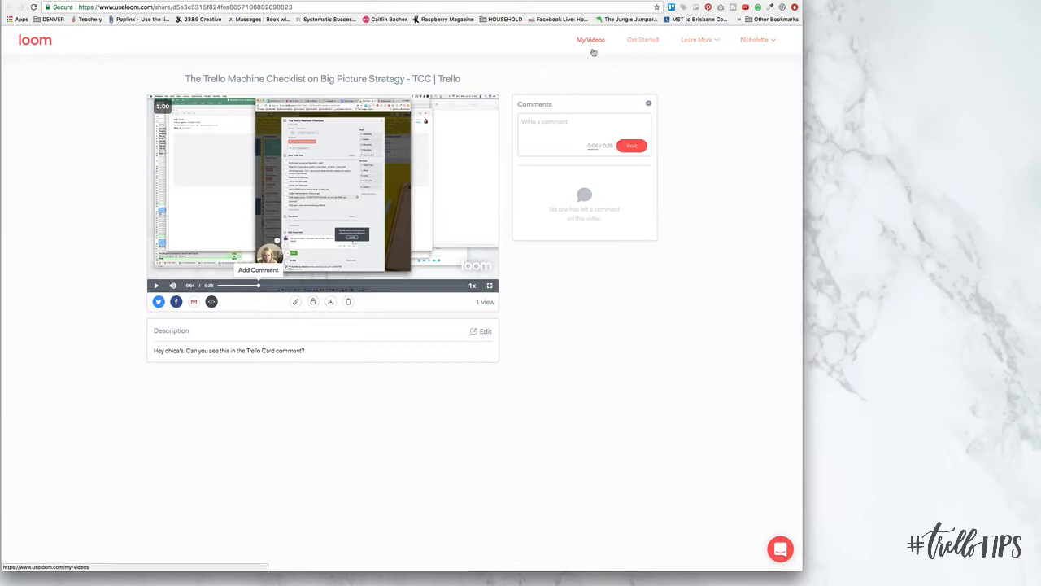
{"action": "left_click", "coordinate": [590, 39]}
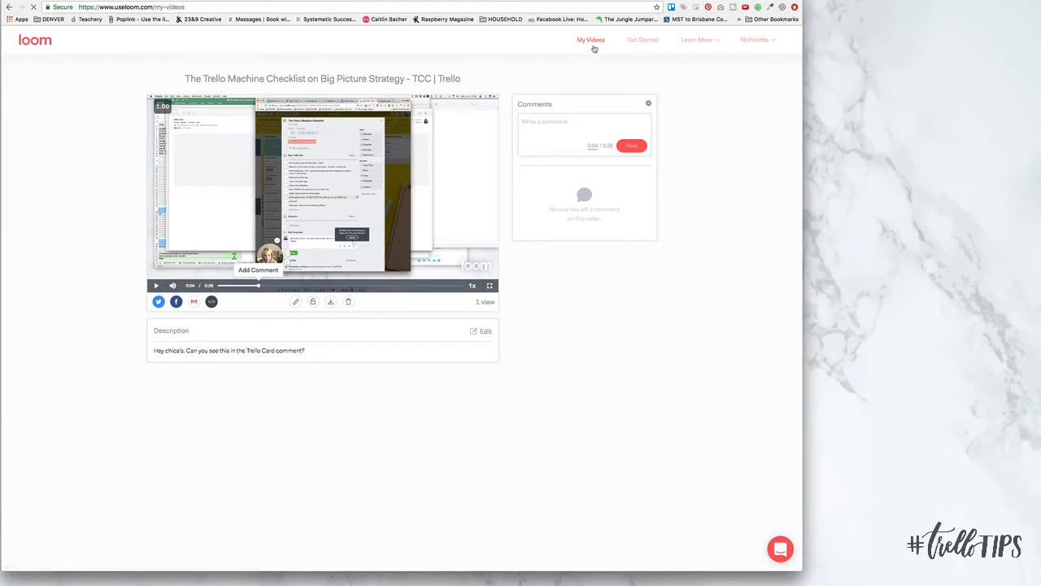
{"action": "left_click", "coordinate": [591, 39]}
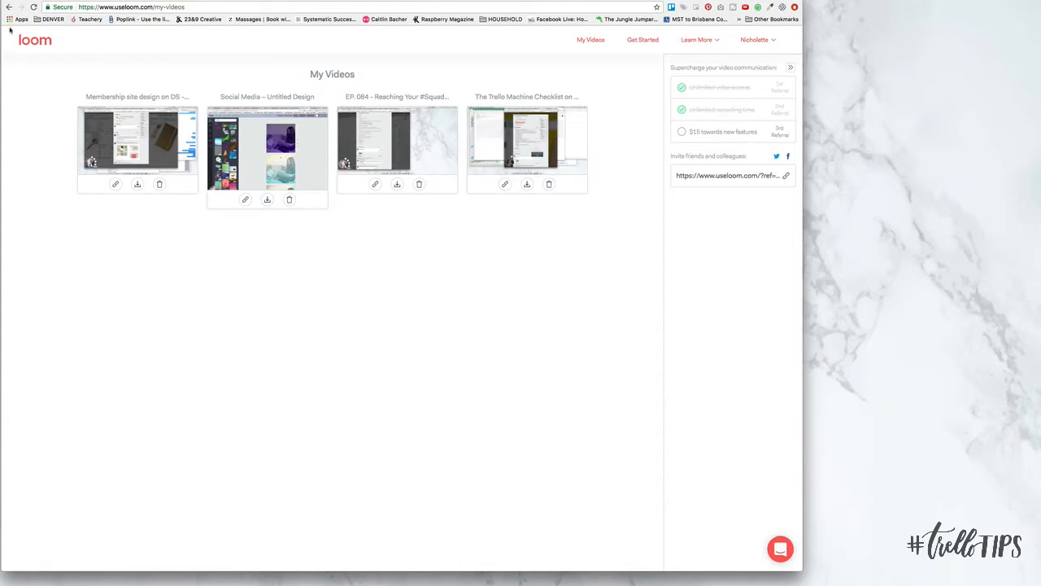
{"action": "left_click", "coordinate": [527, 142]}
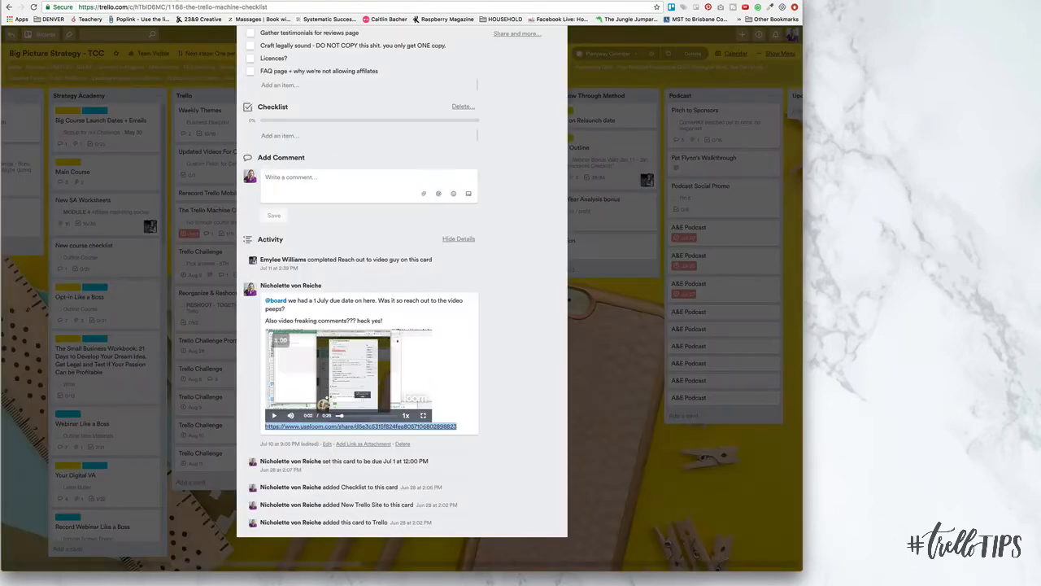
Step: Focus the card's Add Comment box and choose Record Video
{"action": "left_click", "coordinate": [342, 177]}
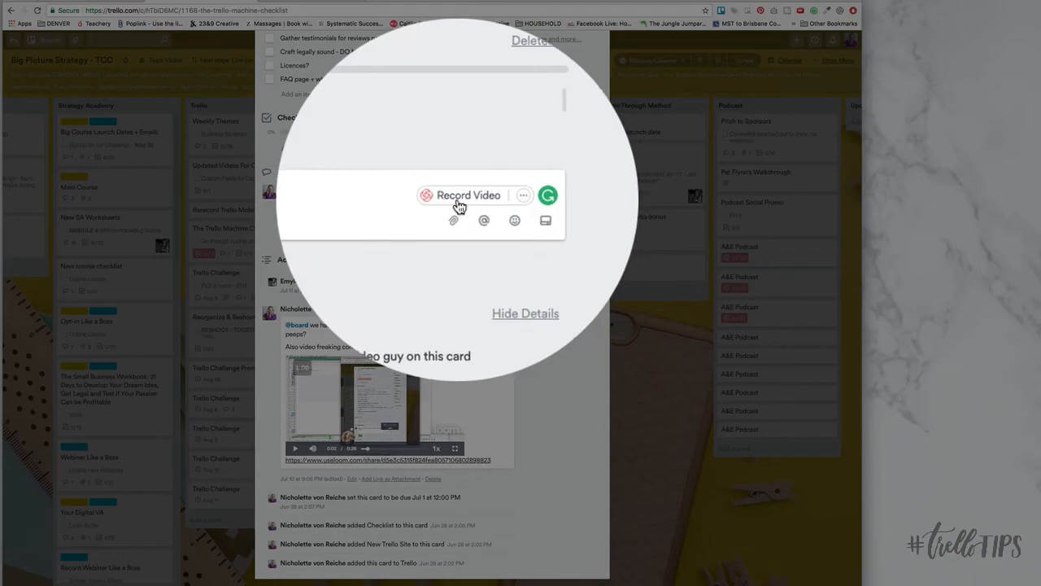
{"action": "left_click", "coordinate": [459, 244]}
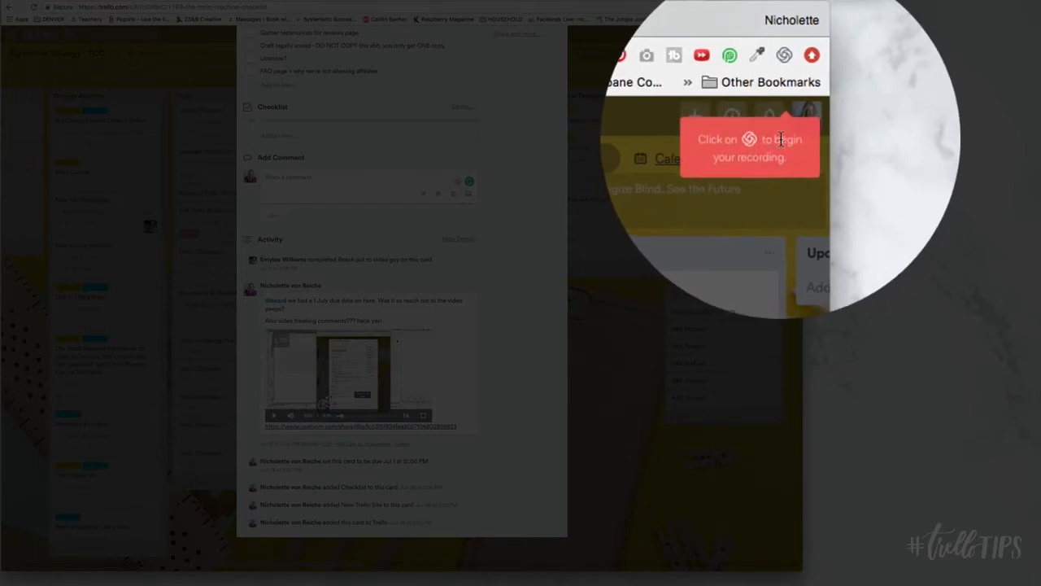
{"action": "mouse_move", "coordinate": [781, 54]}
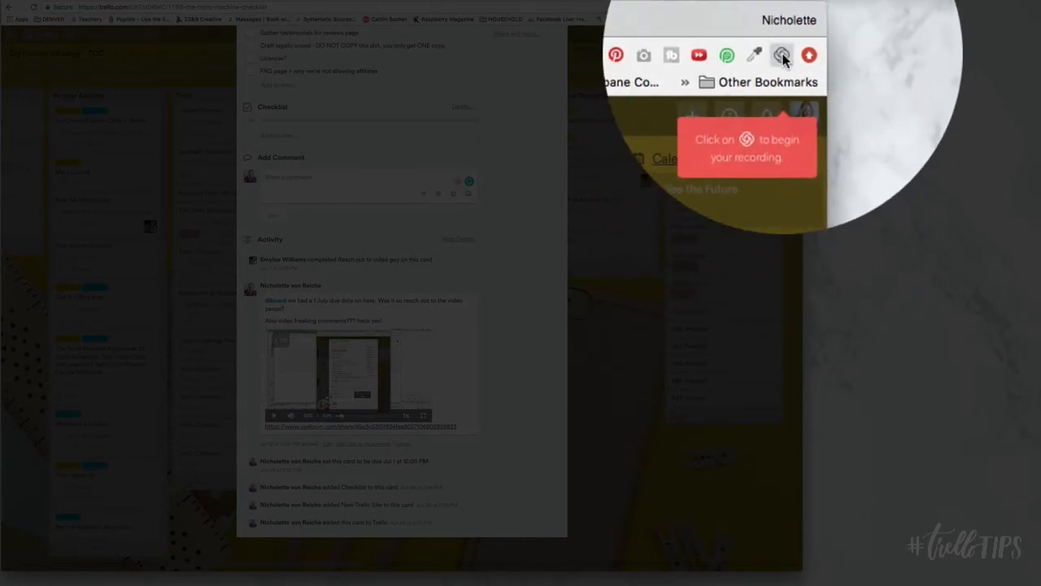
Step: Start a Loom screen recording after checking and cancelling the Application Window share option
{"action": "left_click", "coordinate": [782, 54]}
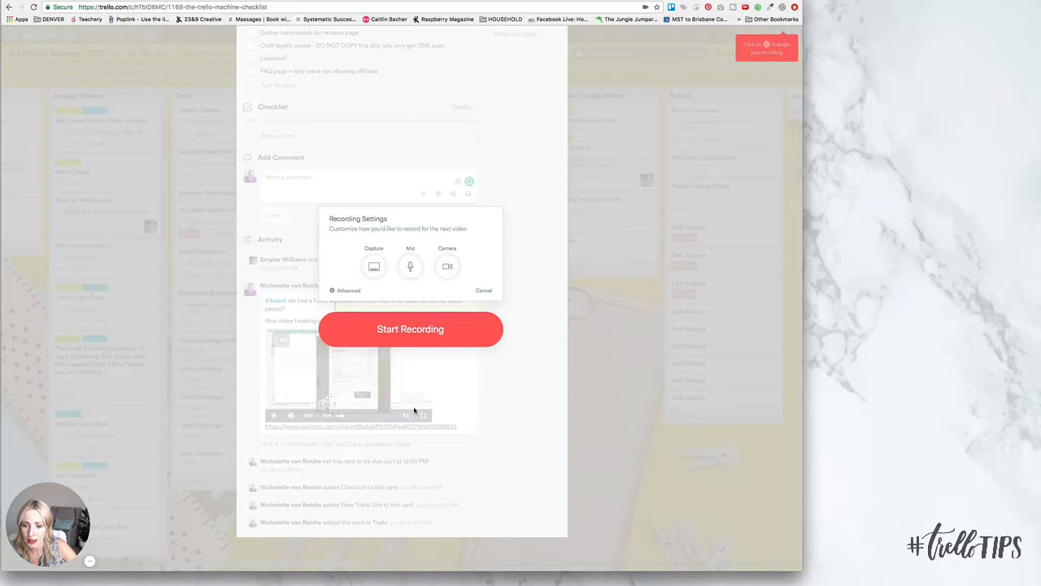
{"action": "left_click", "coordinate": [410, 328]}
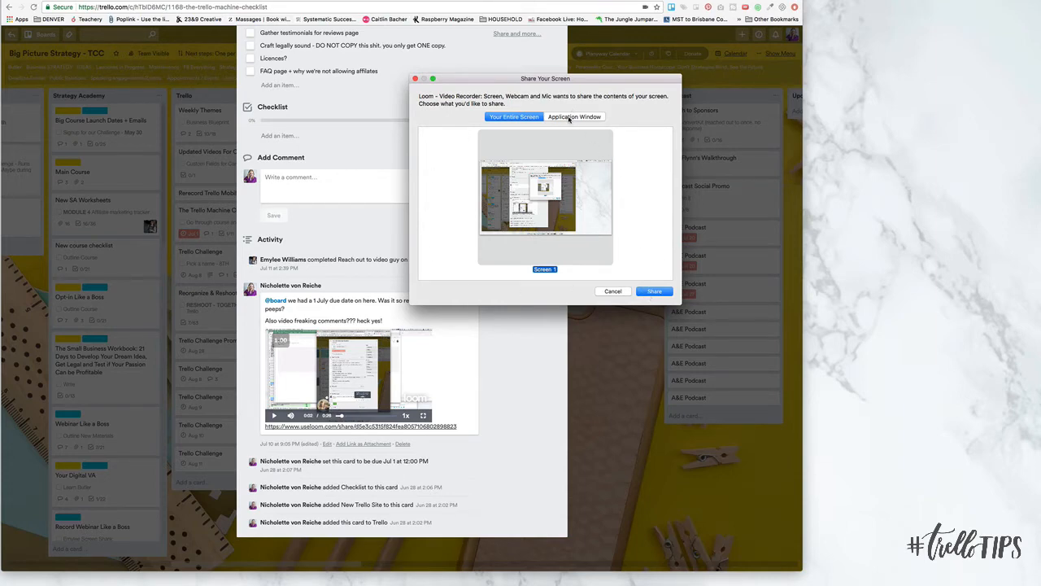
{"action": "left_click", "coordinate": [575, 117]}
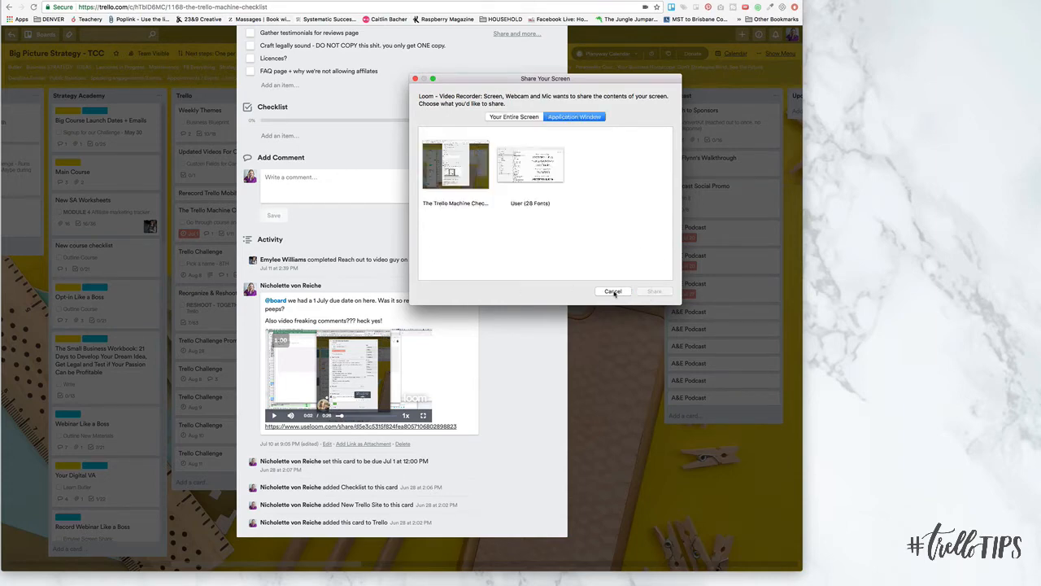
{"action": "left_click", "coordinate": [613, 291]}
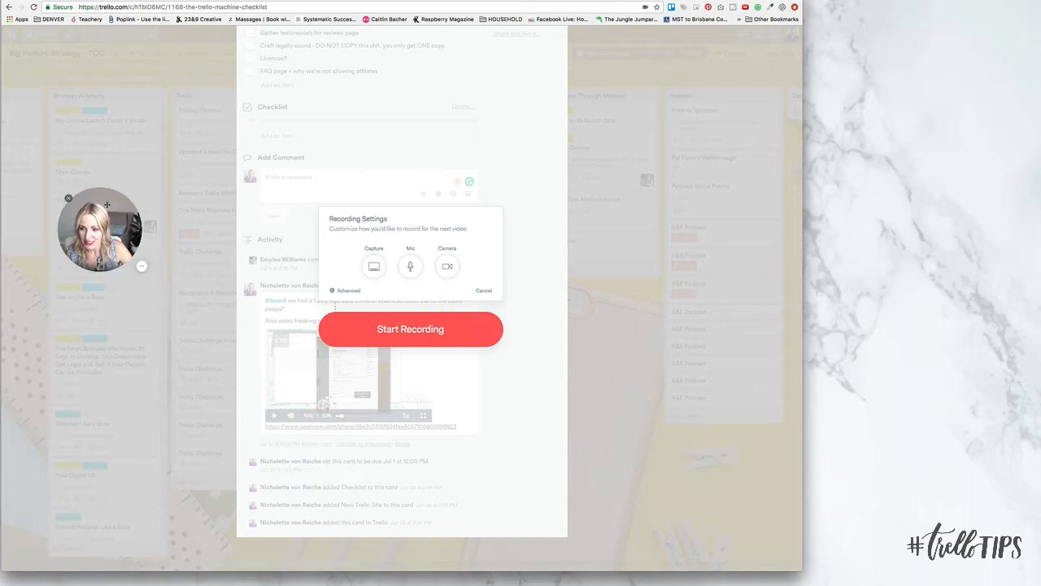
{"action": "left_click_drag", "start_coordinate": [100, 230], "coordinate": [707, 104]}
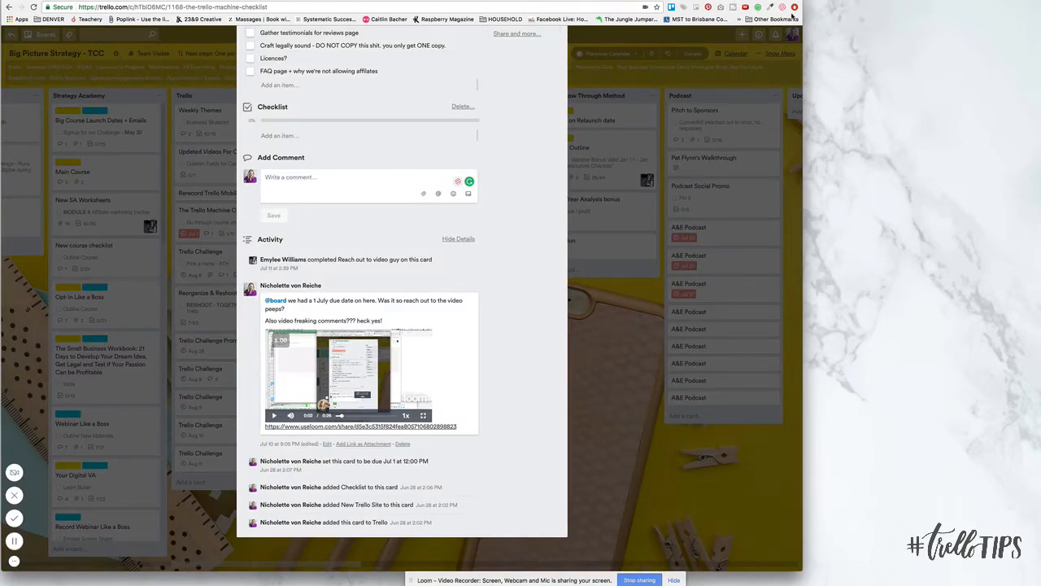
Step: Save the comment containing the pasted Loom share link and embedded video
{"action": "left_click", "coordinate": [362, 425]}
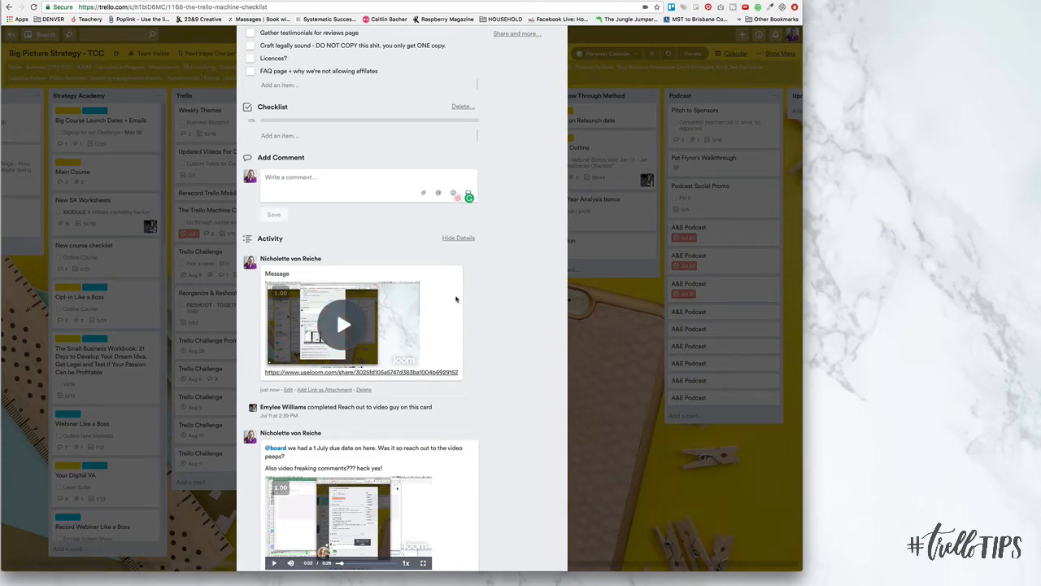
Step: Delete the newly posted video comment and confirm with Delete Comment
{"action": "left_click", "coordinate": [364, 390]}
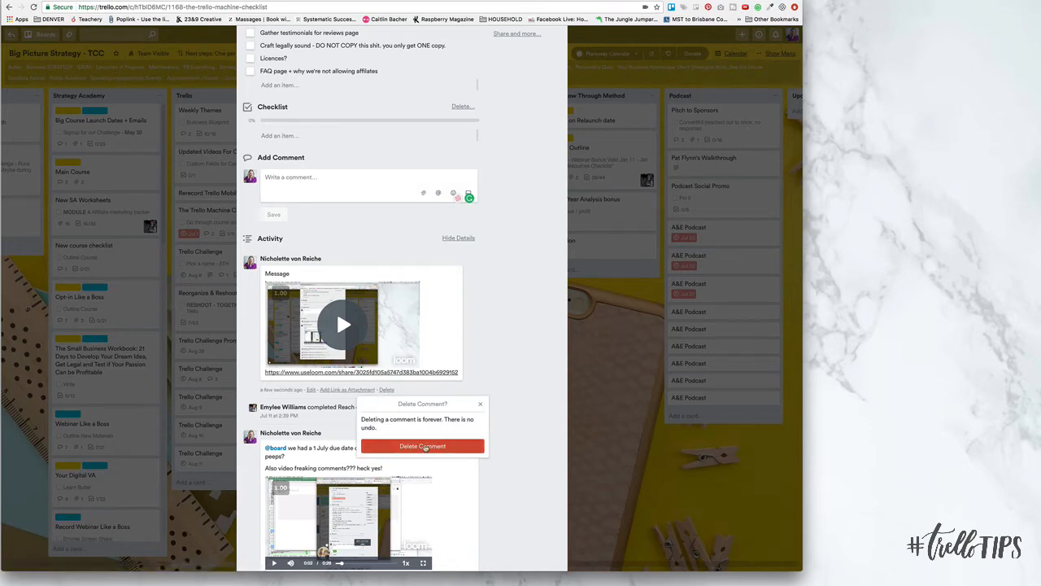
{"action": "left_click", "coordinate": [422, 445]}
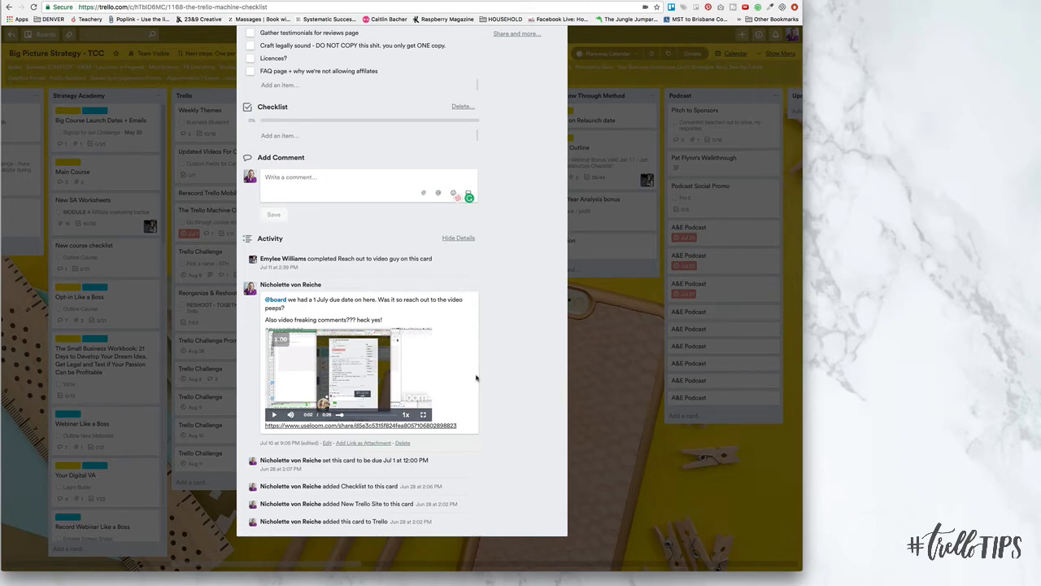
{"action": "mouse_move", "coordinate": [382, 382]}
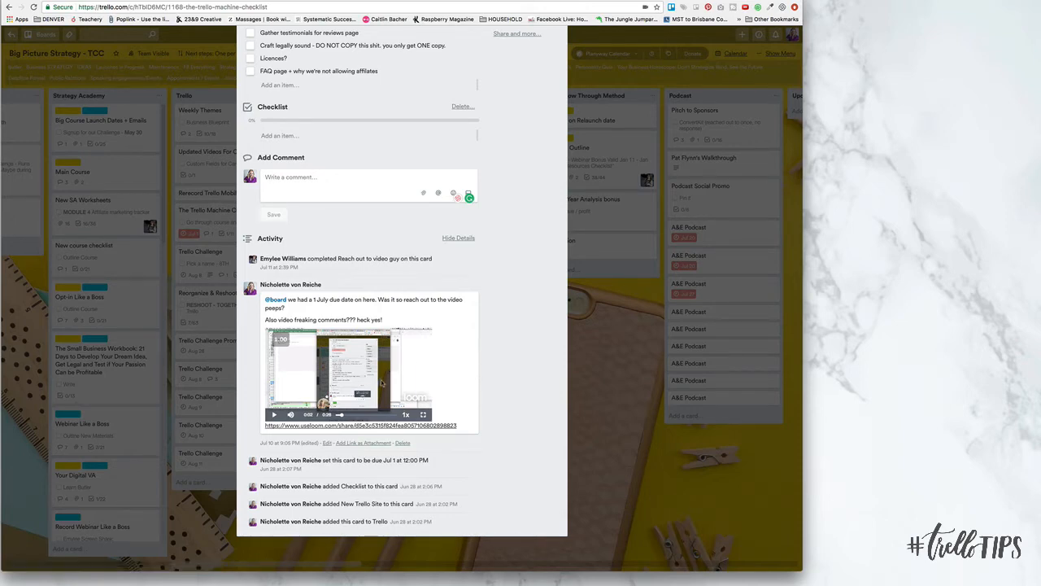
{"action": "mouse_move", "coordinate": [356, 383]}
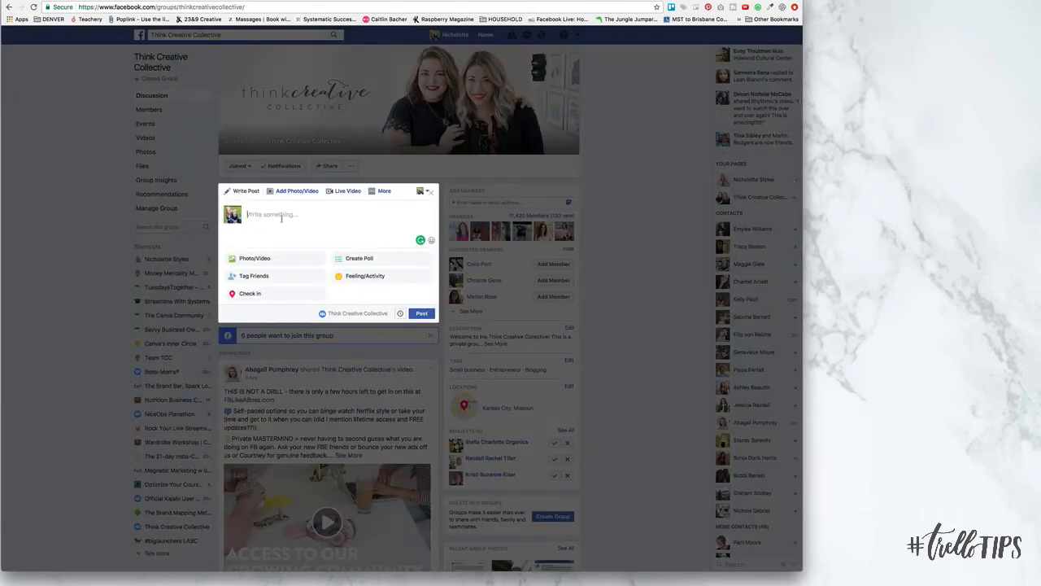
Step: Paste the Loom share URL useloom.com/share/3025fd10… into the group post
{"action": "type", "text": "https://www.useloom.com/share/3025fd105a5747d383ba1004b6929152"}
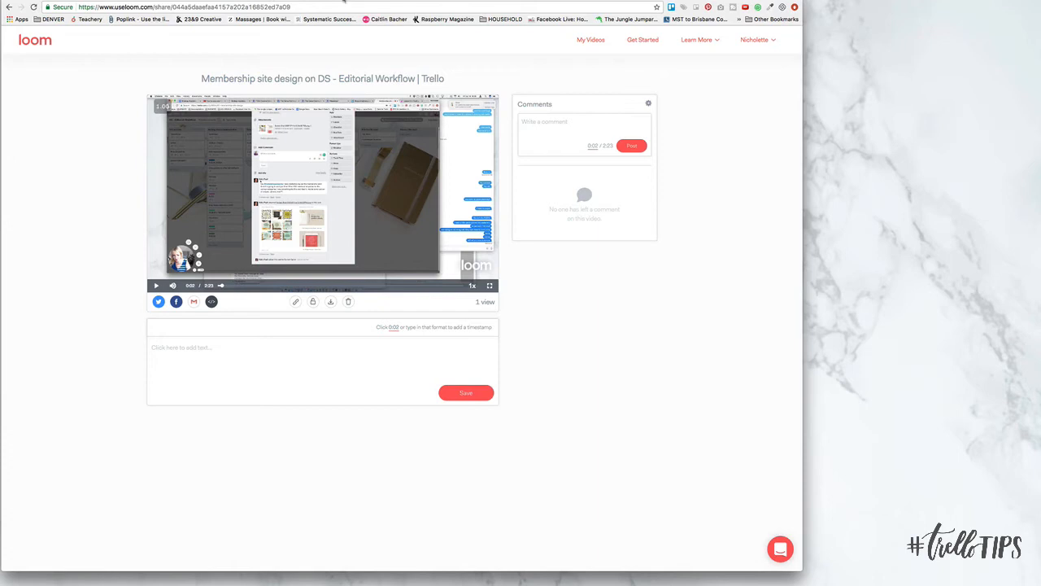
{"action": "mouse_move", "coordinate": [403, 8]}
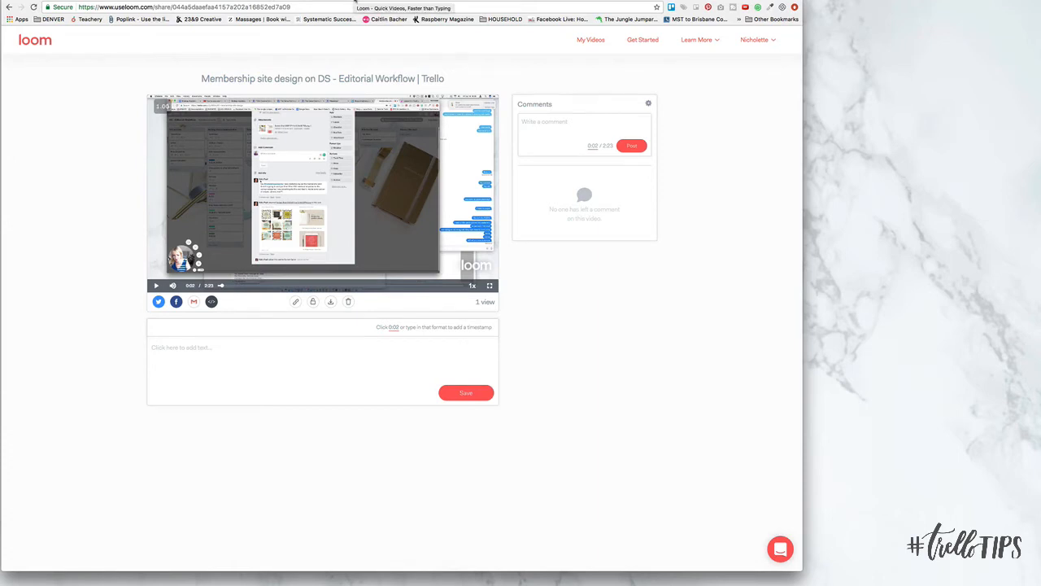
{"action": "mouse_move", "coordinate": [591, 39]}
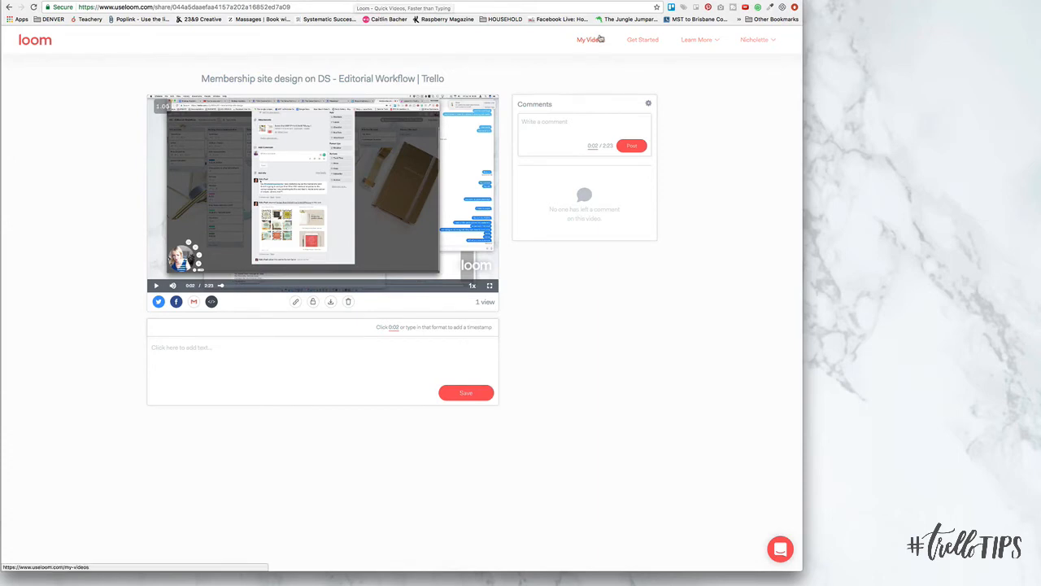
Step: Open My Videos from Loom's top navigation to list all five recordings
{"action": "left_click", "coordinate": [590, 39]}
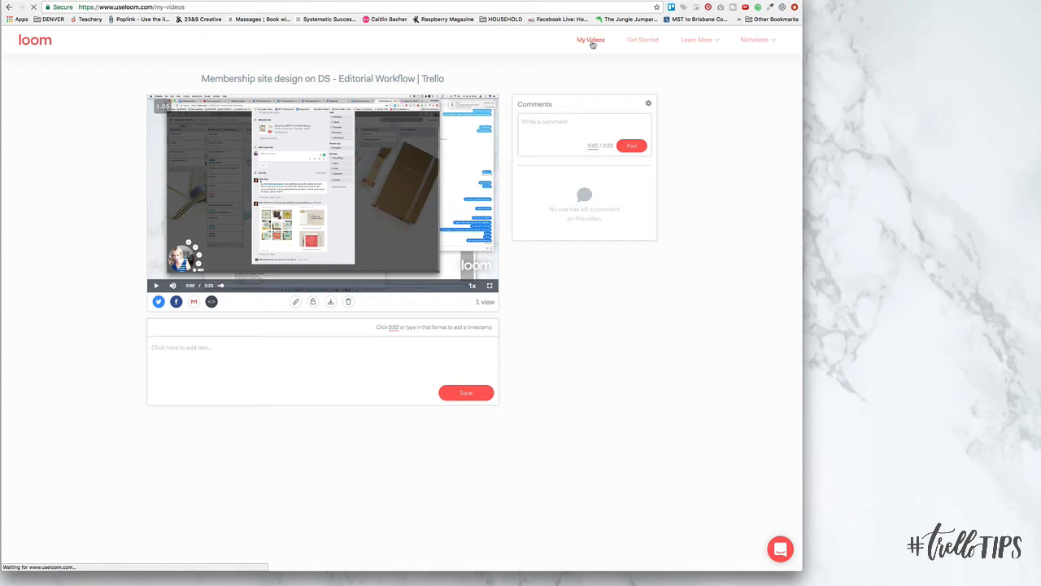
{"action": "left_click", "coordinate": [591, 39]}
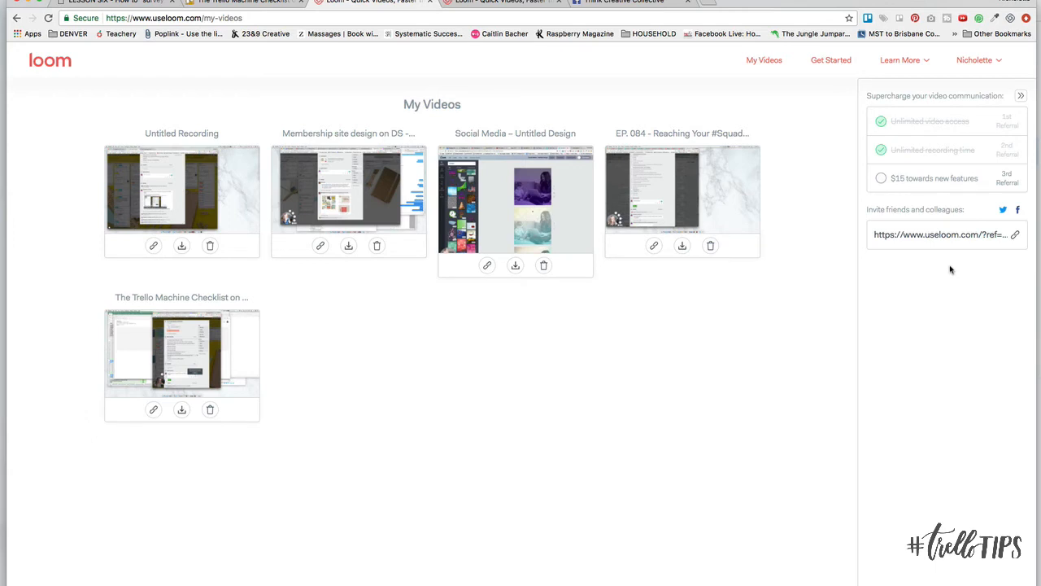
{"action": "left_click", "coordinate": [1016, 234]}
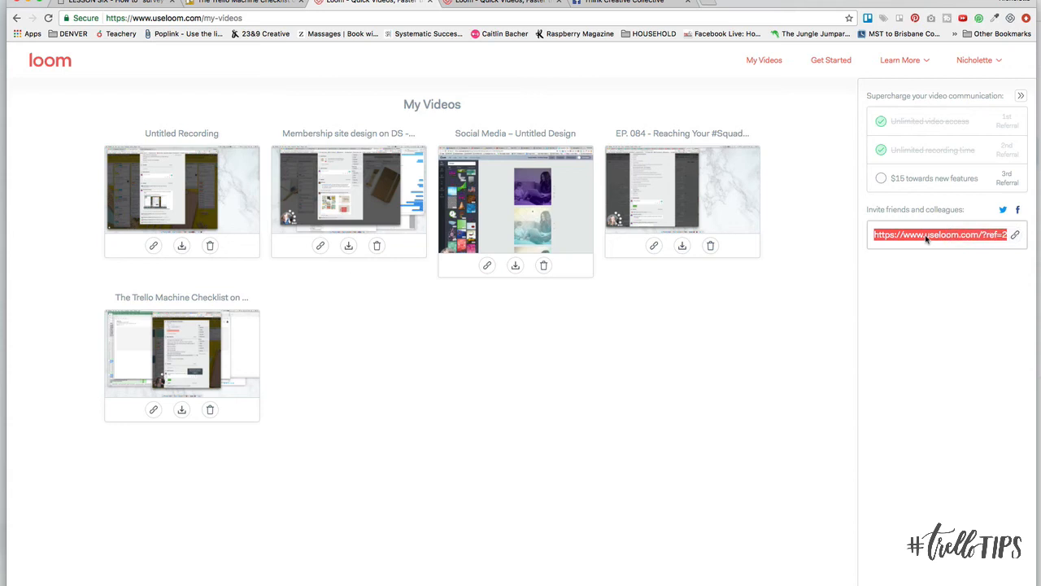
{"action": "left_click", "coordinate": [921, 275]}
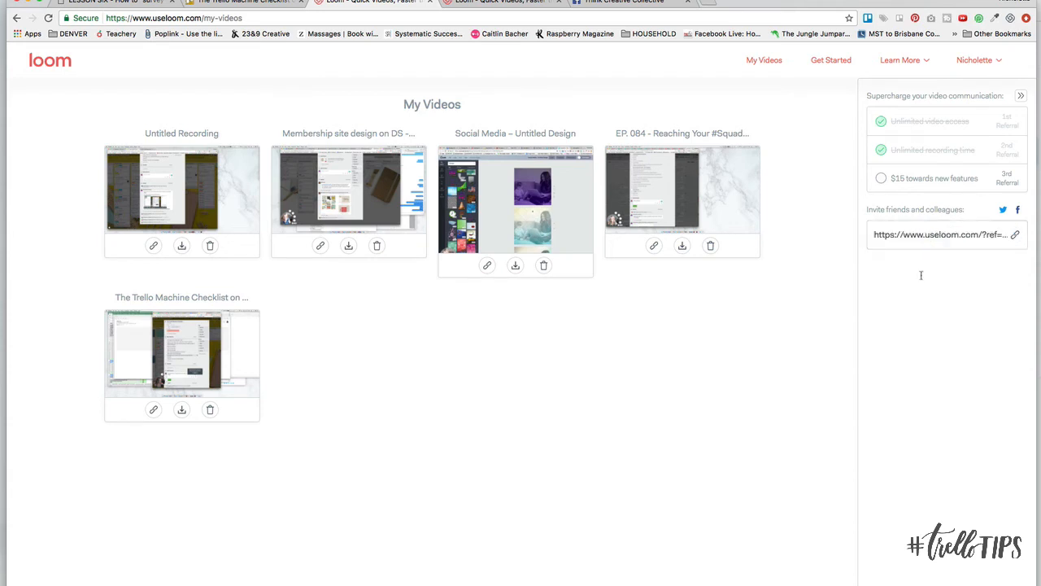
{"action": "mouse_move", "coordinate": [914, 133]}
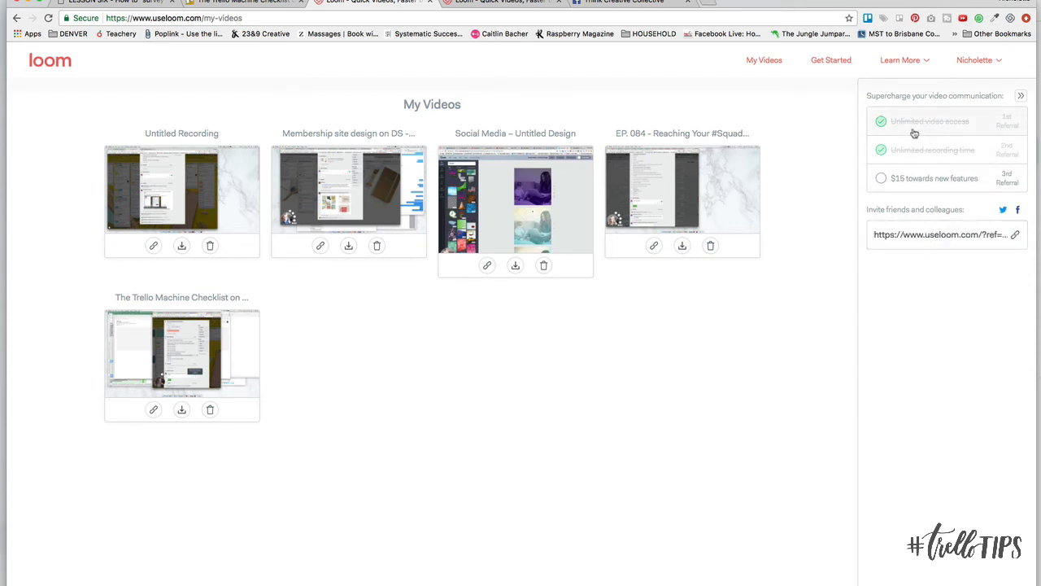
{"action": "mouse_move", "coordinate": [960, 132]}
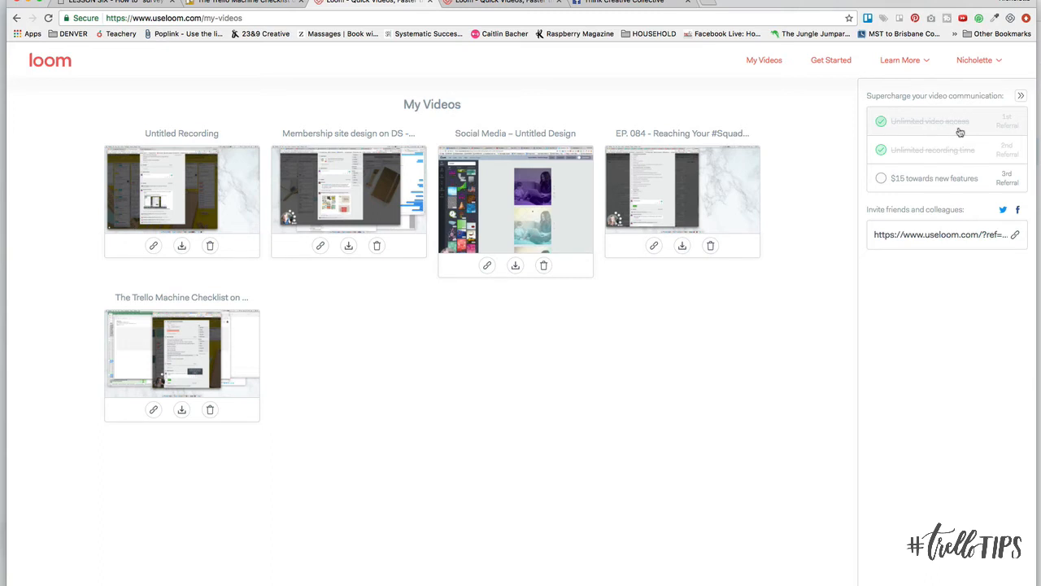
{"action": "mouse_move", "coordinate": [923, 158]}
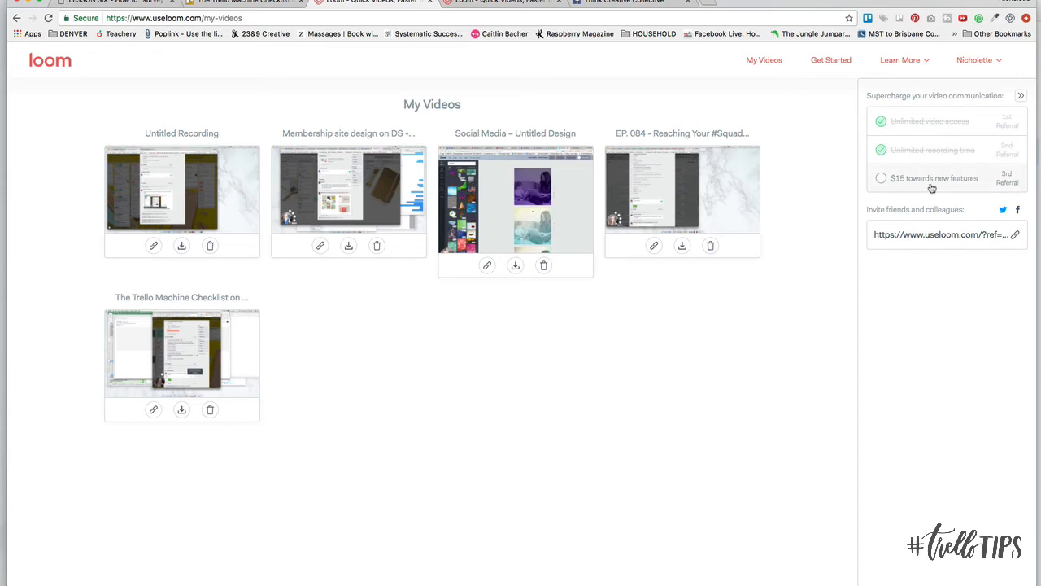
{"action": "mouse_move", "coordinate": [920, 301]}
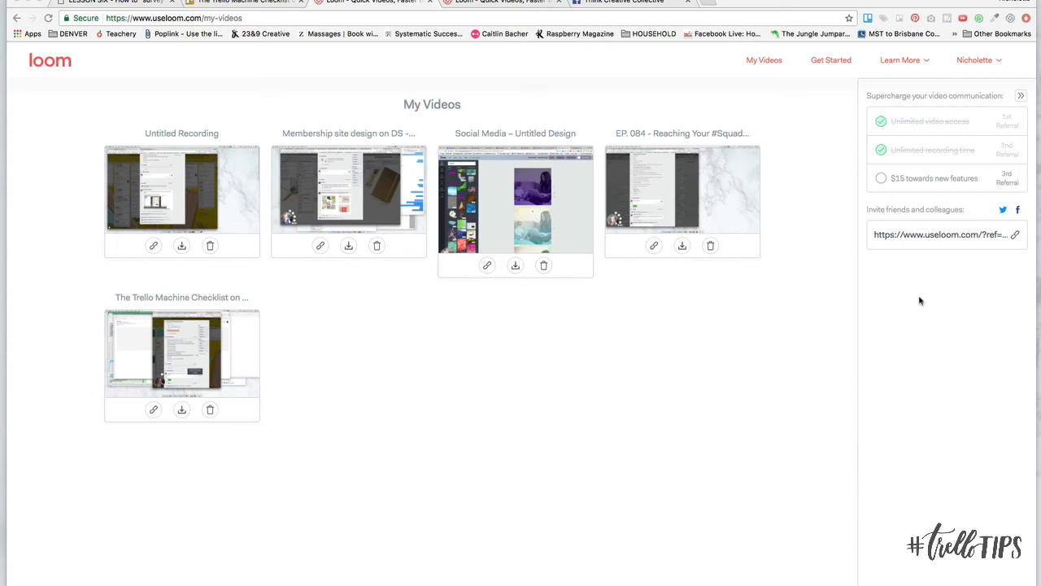